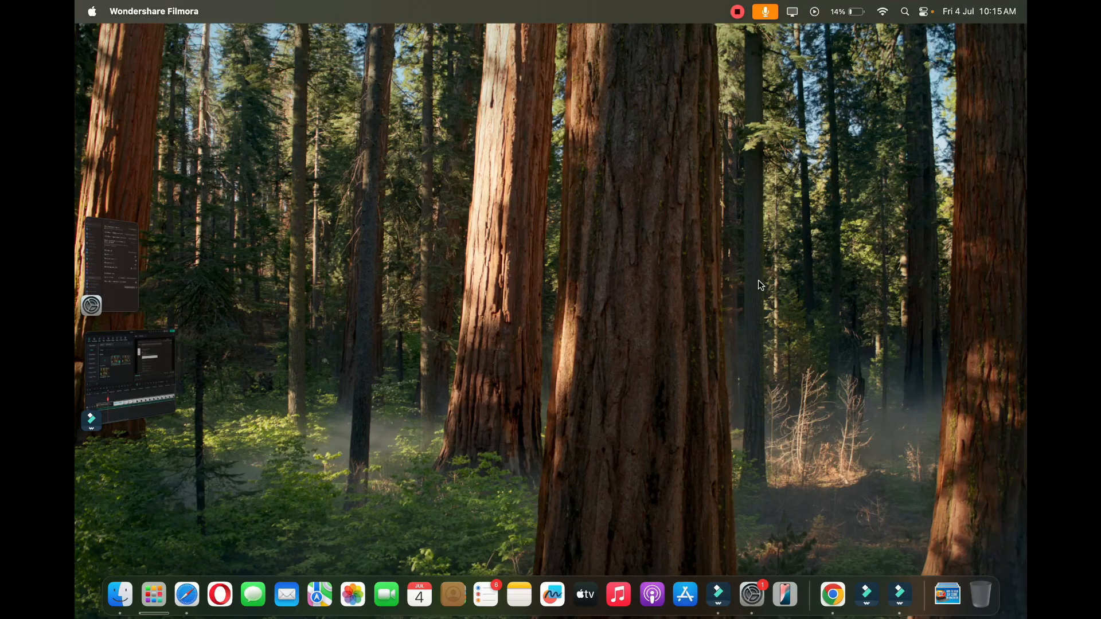
mouse_move(696, 432)
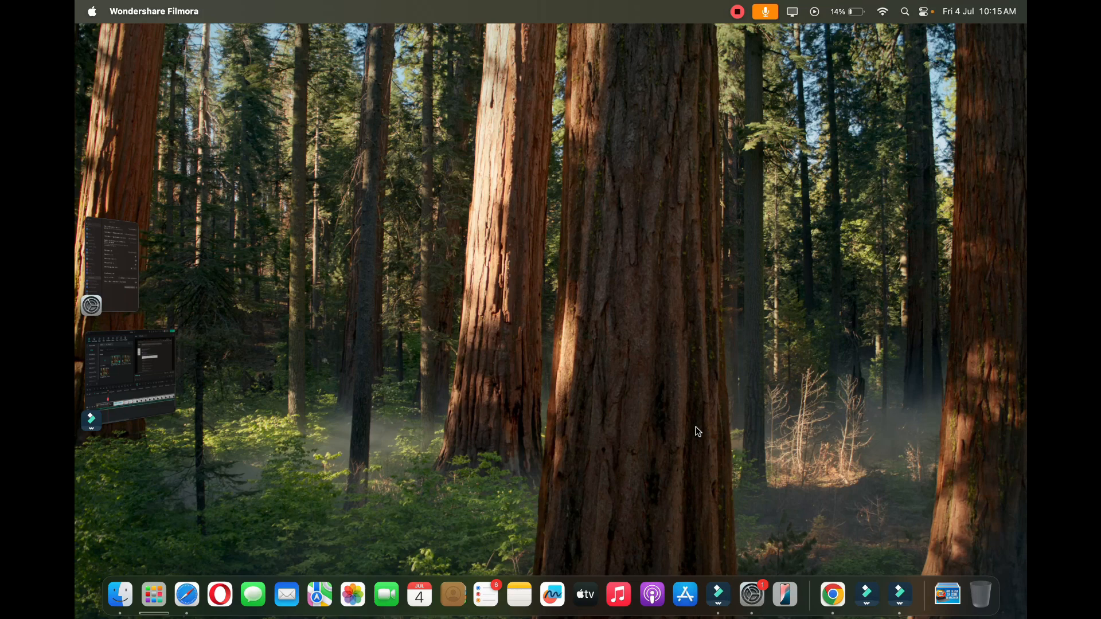
- Search the App Store for 'netflix' and show the matching Mac apps
left_click(683, 595)
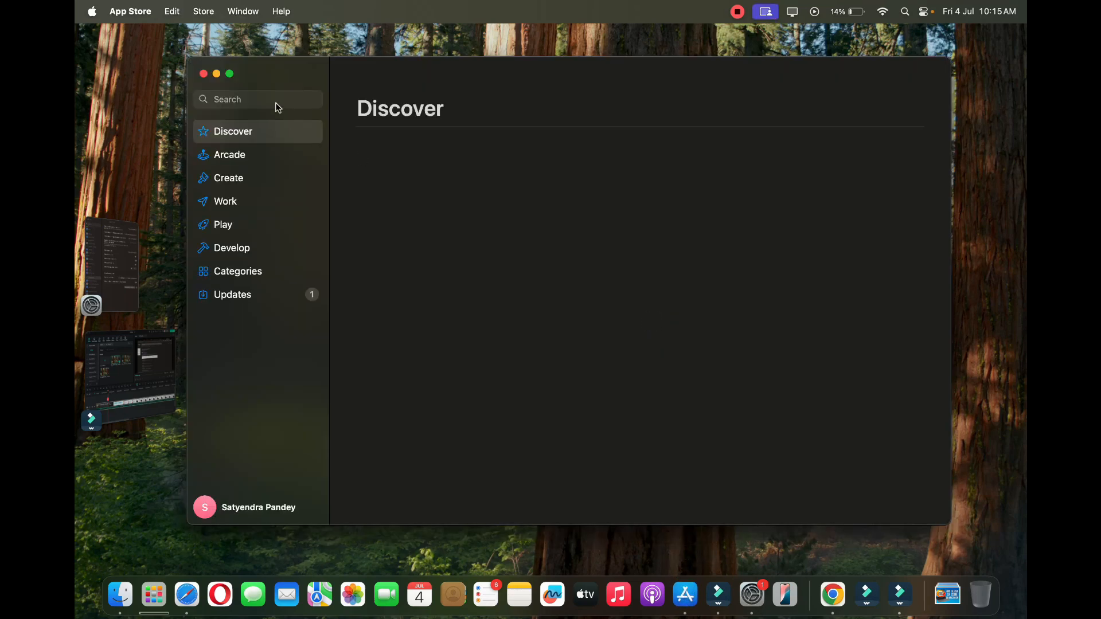
type("n")
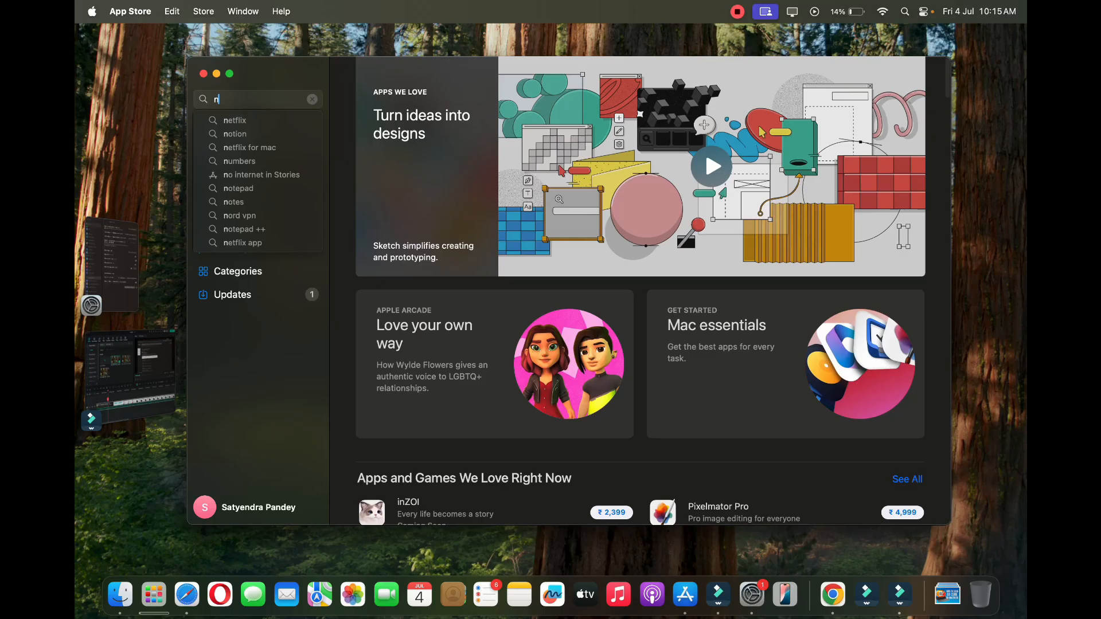
left_click(235, 120)
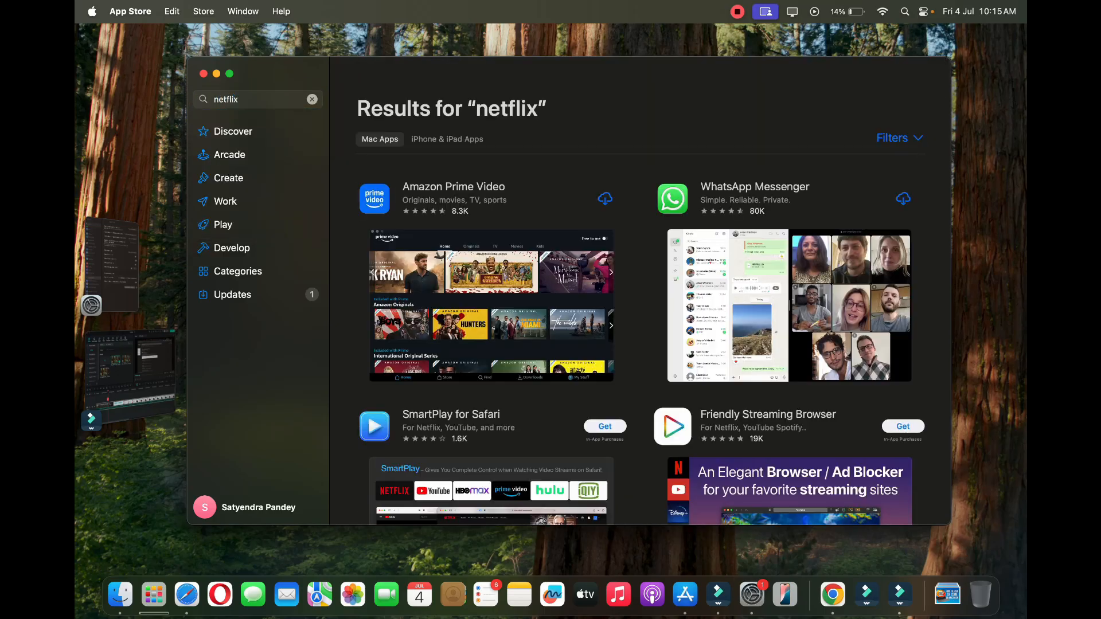
mouse_move(162, 68)
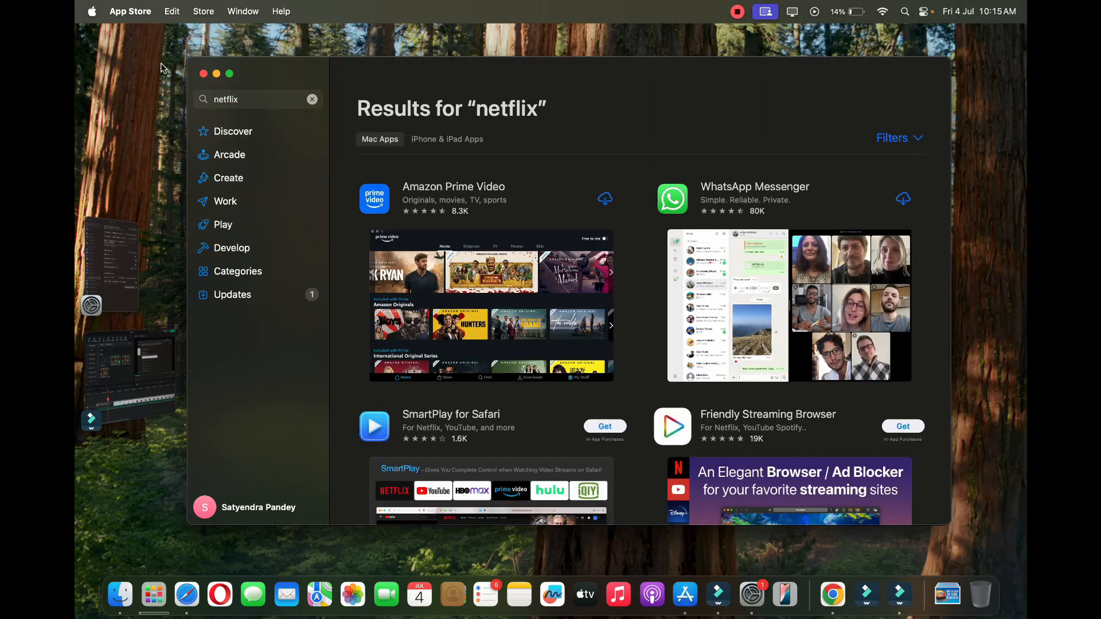
- Load netflix.com in Safari via the 'nt' address-bar suggestion
left_click(186, 595)
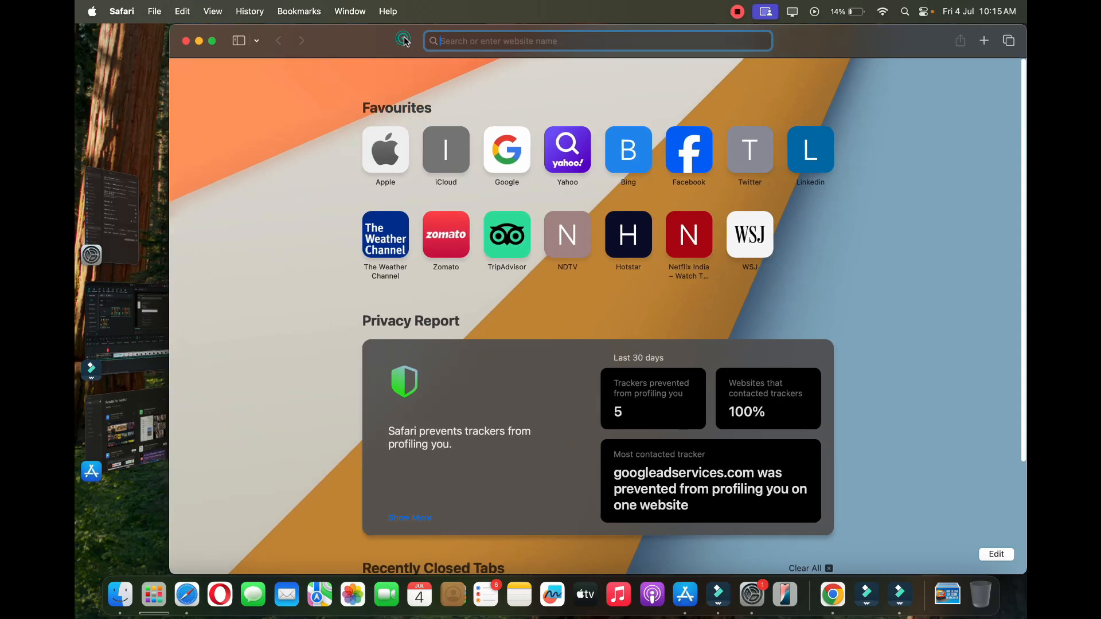
type("nt")
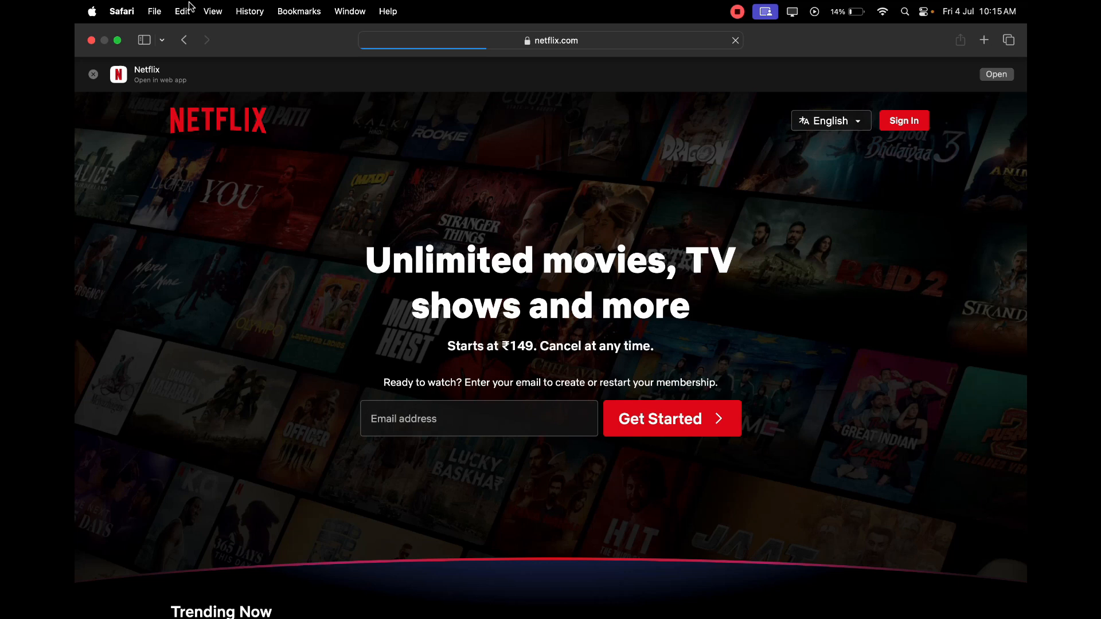
- Show Safari's File menu where the Add to Dock command lives
left_click(153, 12)
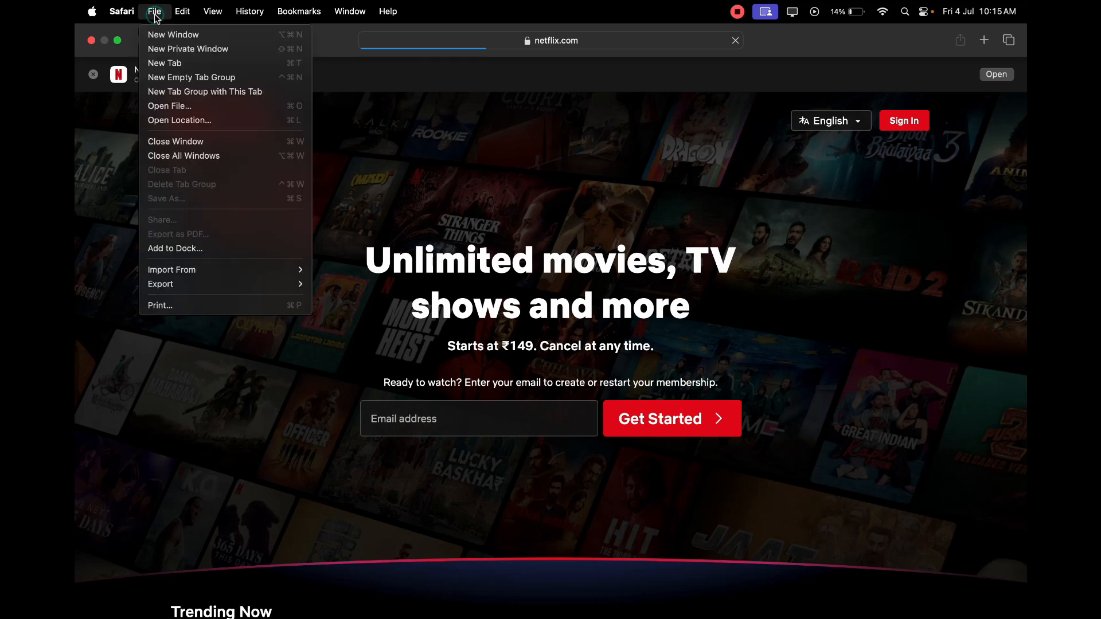
mouse_move(195, 231)
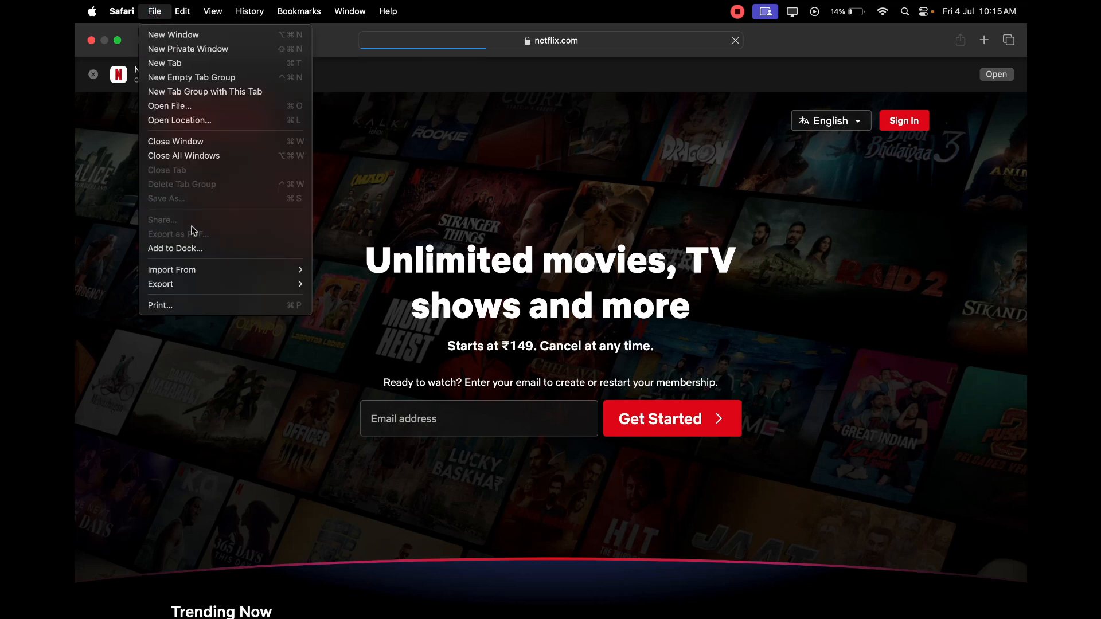
mouse_move(218, 249)
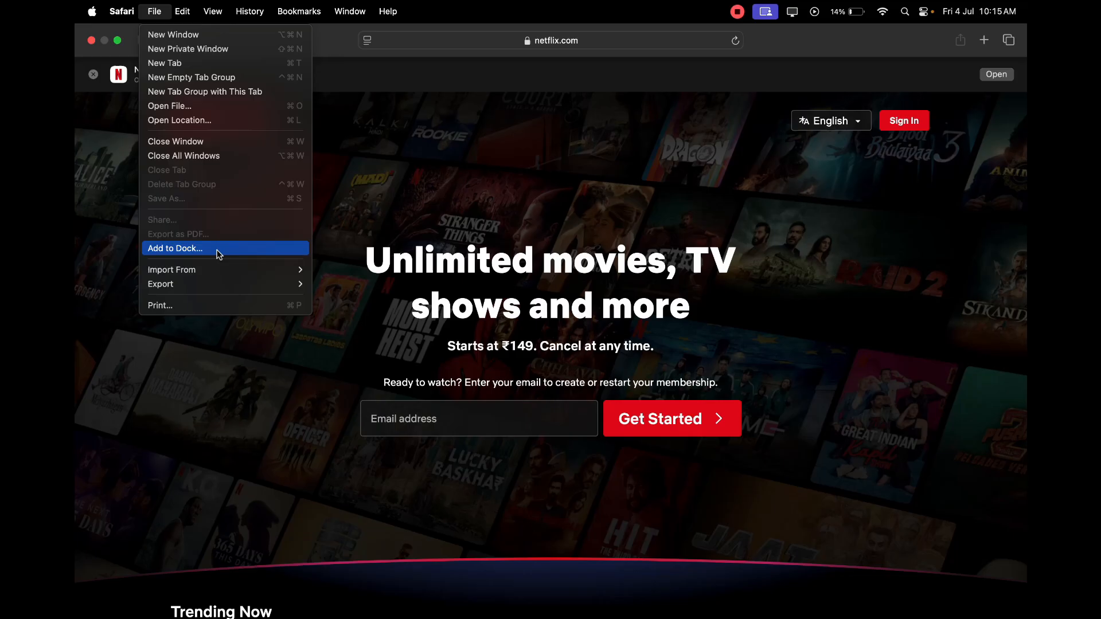
mouse_move(501, 616)
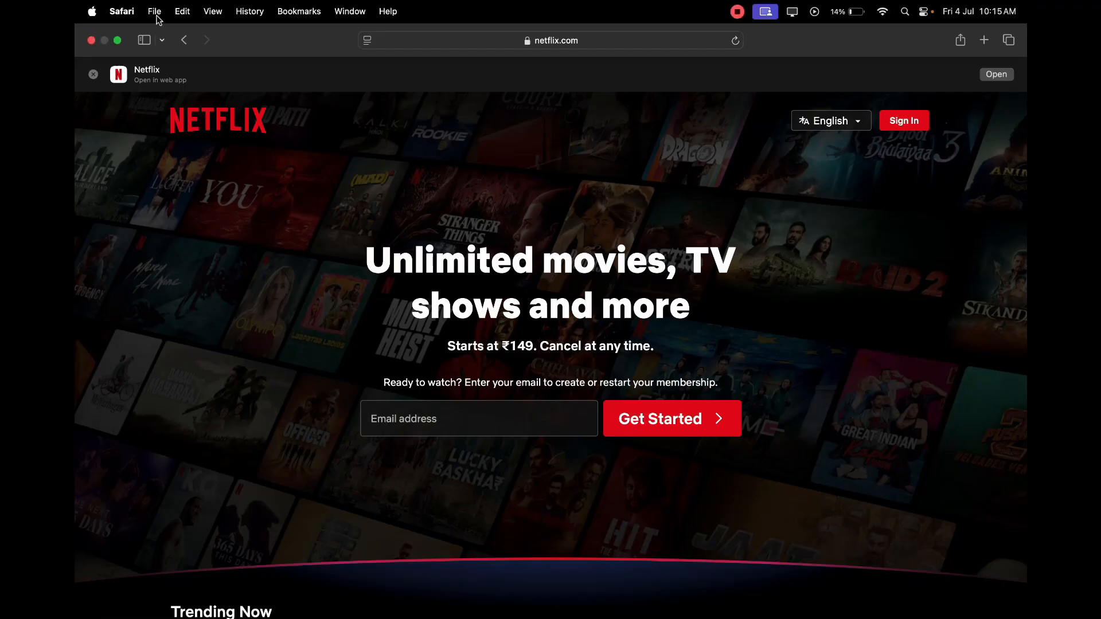
left_click(154, 12)
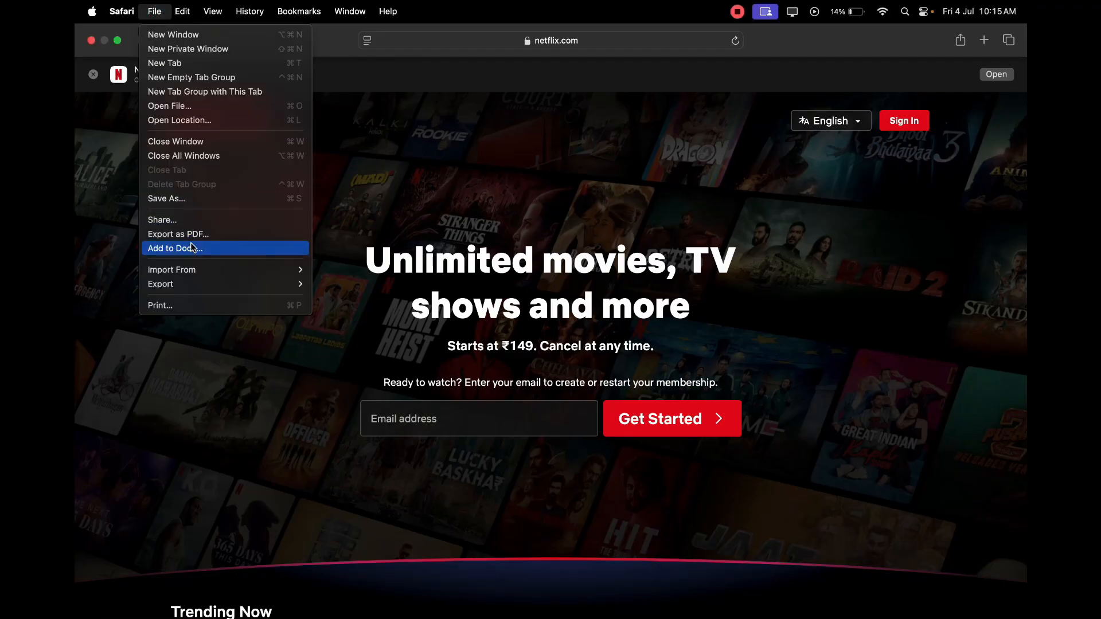
- Add the Netflix site to the Dock as a web app named 'Netflix'
left_click(174, 248)
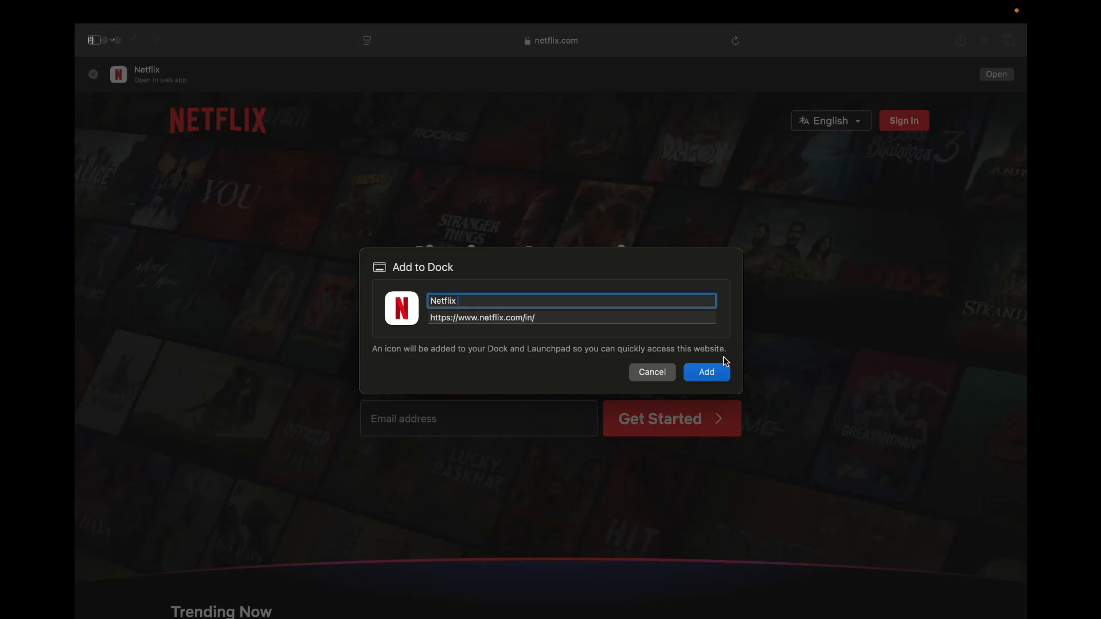
left_click(650, 372)
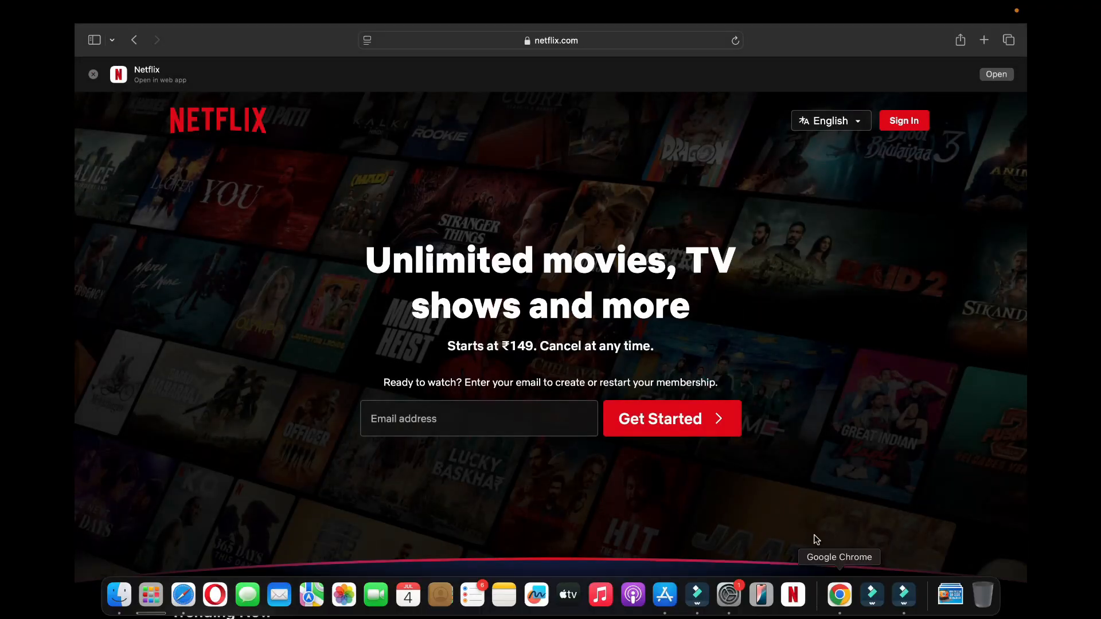
mouse_move(792, 594)
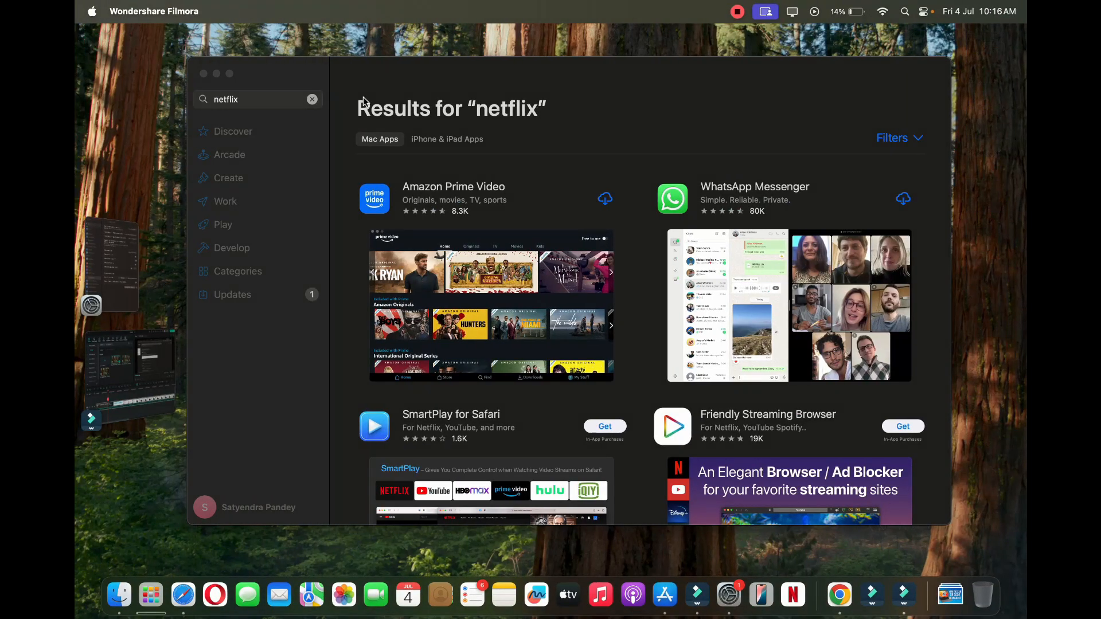
mouse_move(216, 75)
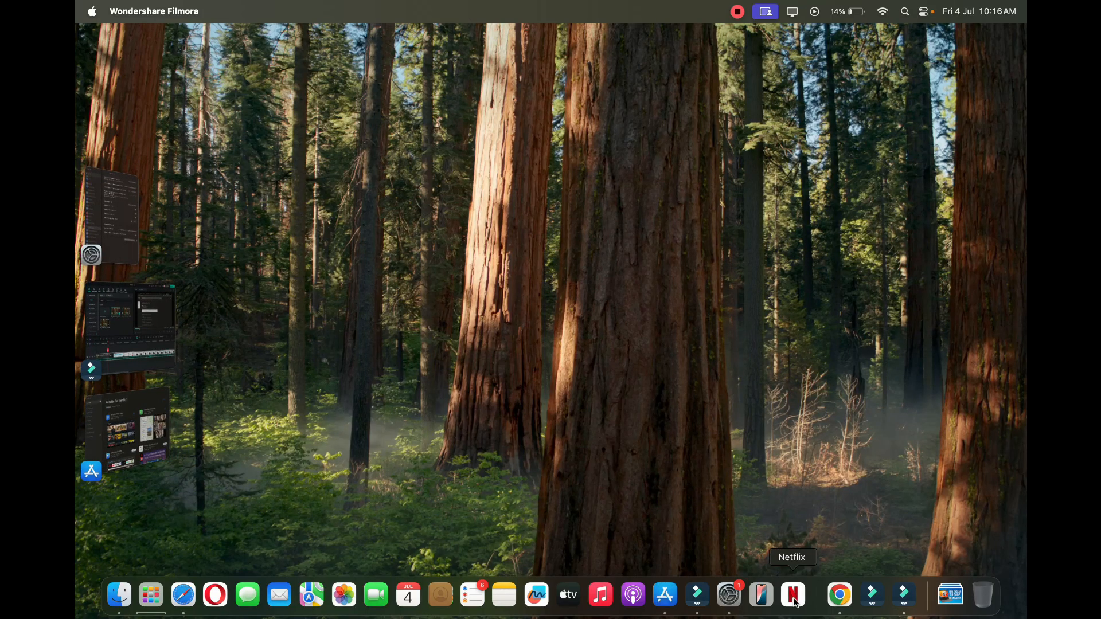
mouse_move(792, 608)
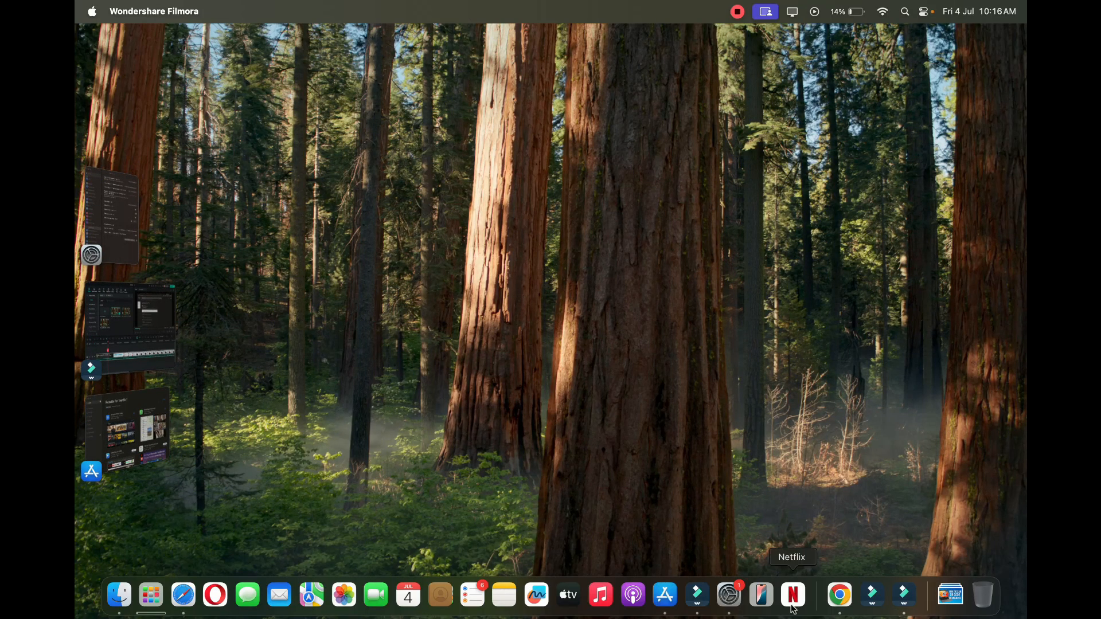
mouse_move(793, 597)
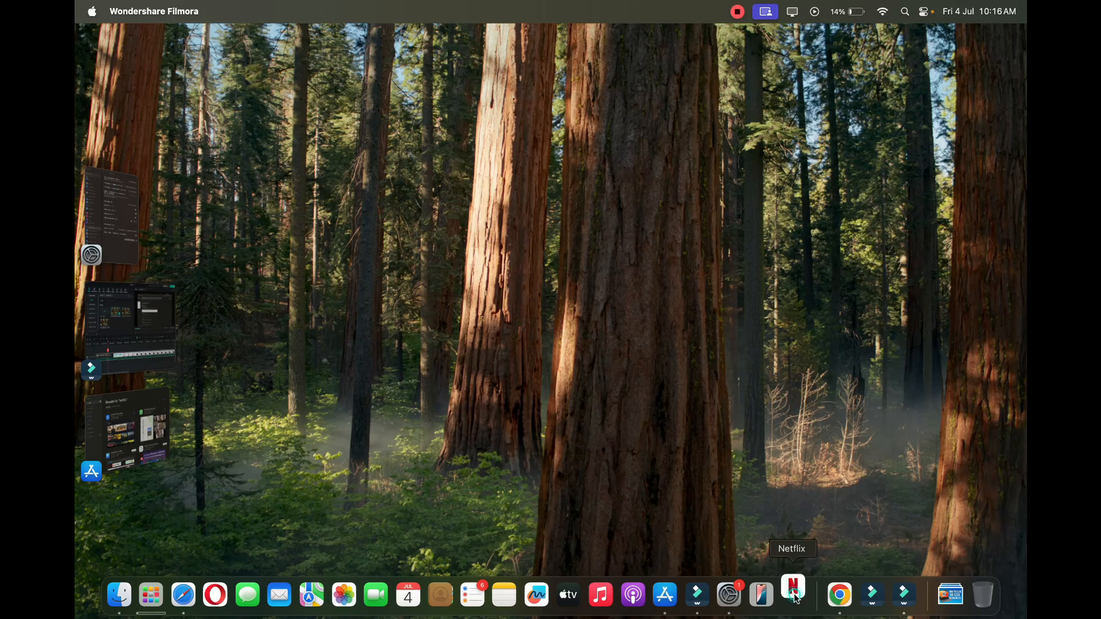
- Launch the Netflix web app from its new Dock icon
left_click(792, 594)
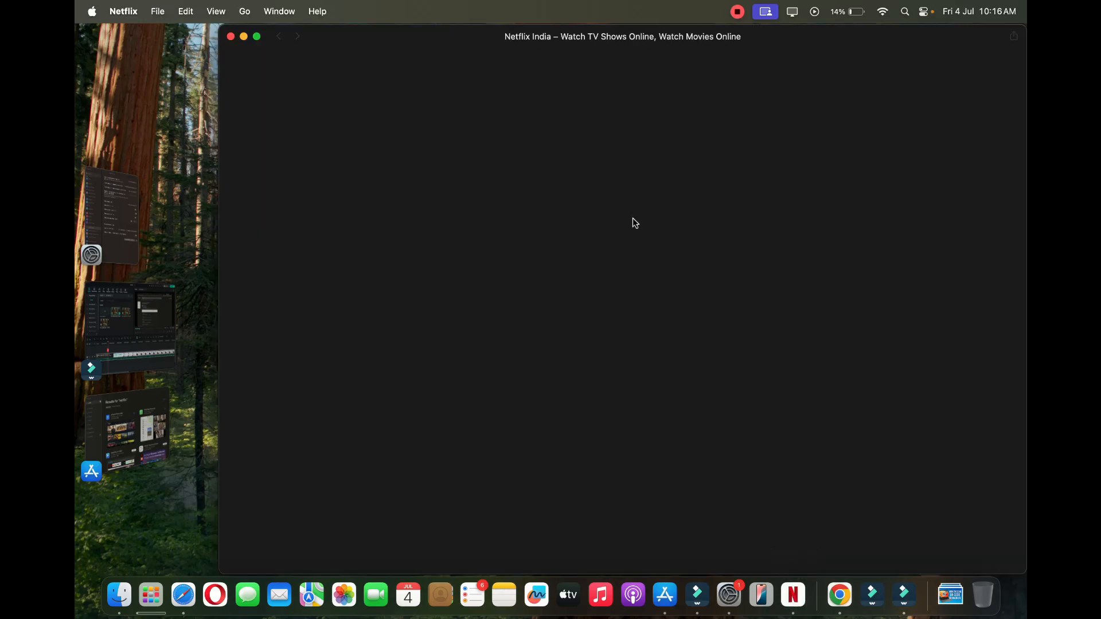